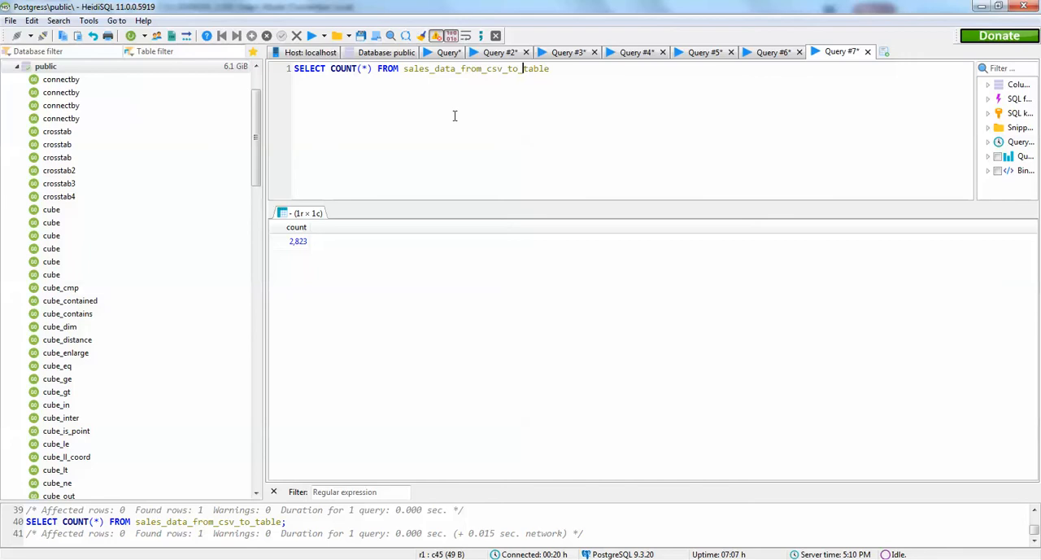
Run SELECT COUNT(*) on sales_data_from_csv_to_table, returning 2,823 rows.
double_click(345, 69)
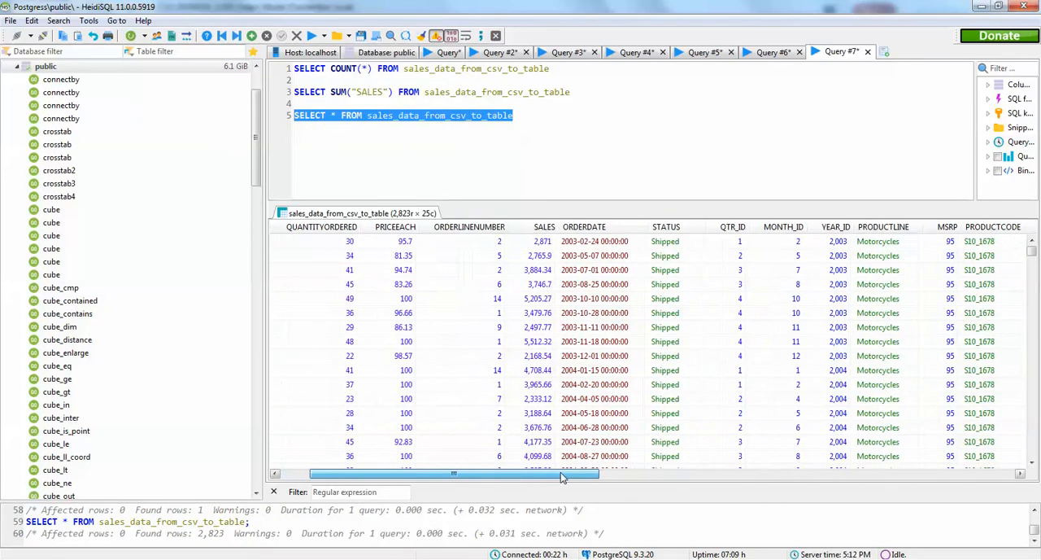
Select the SELECT * FROM sales_data_from_csv_to_table line and scroll the result grid.
left_click_drag(453, 473, 547, 473)
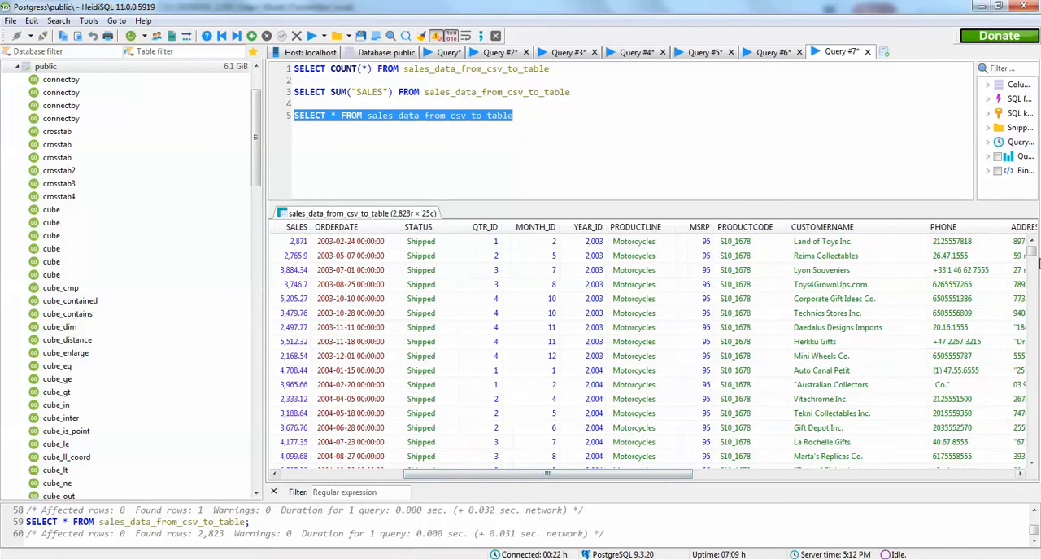
scroll("down", 3)
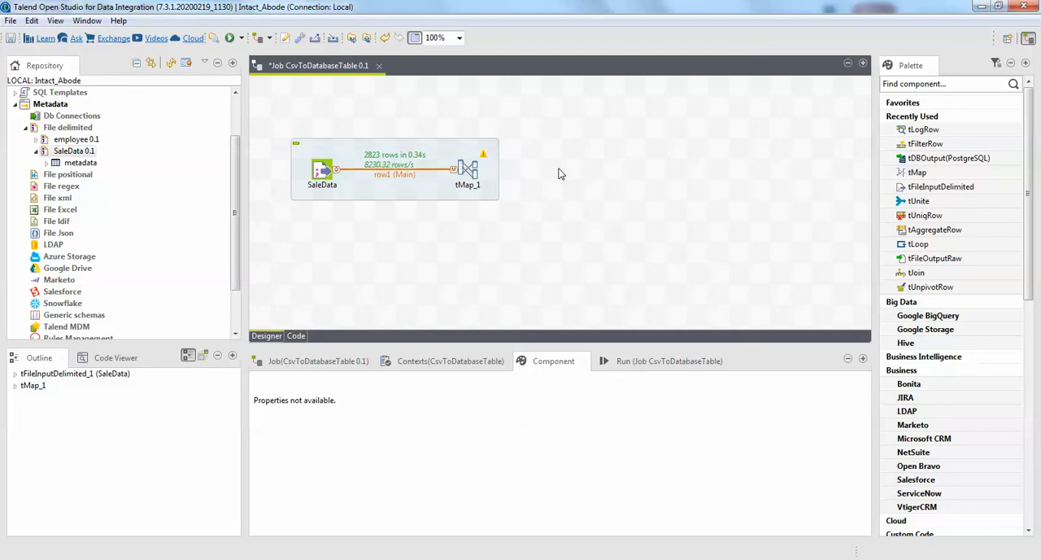
Search the palette for 'tag' and add a tAggregateRow component to the canvas.
type("tag")
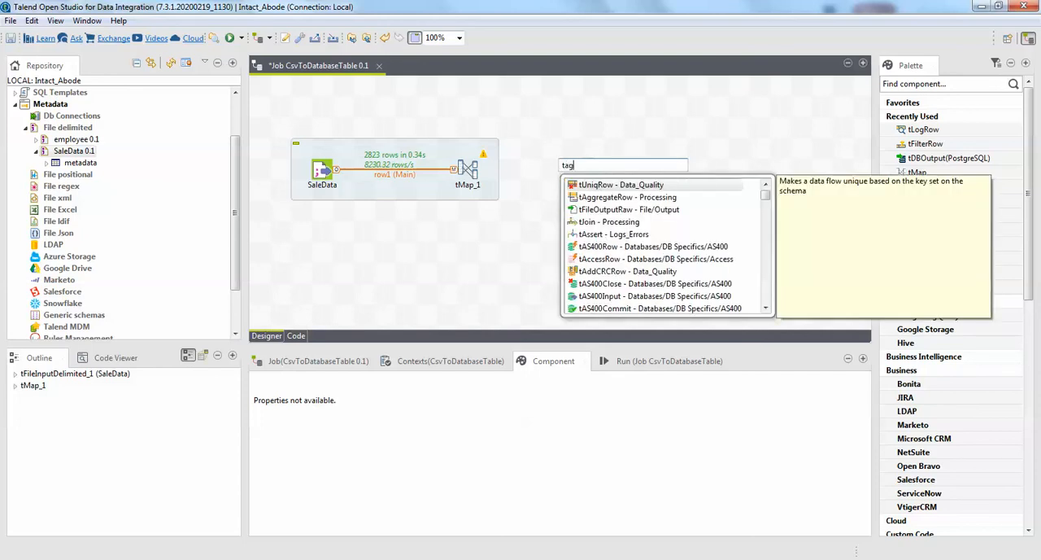
left_click(626, 196)
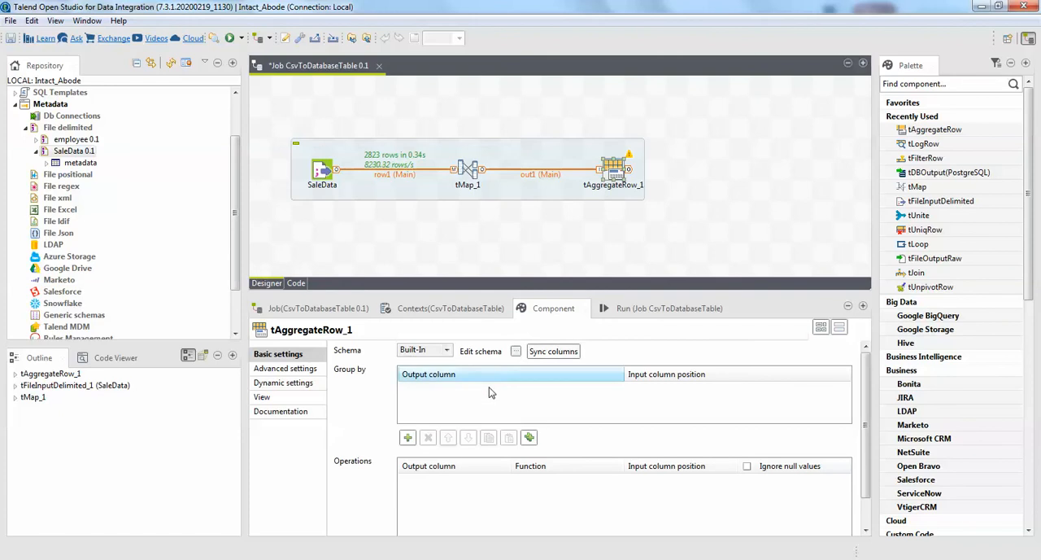